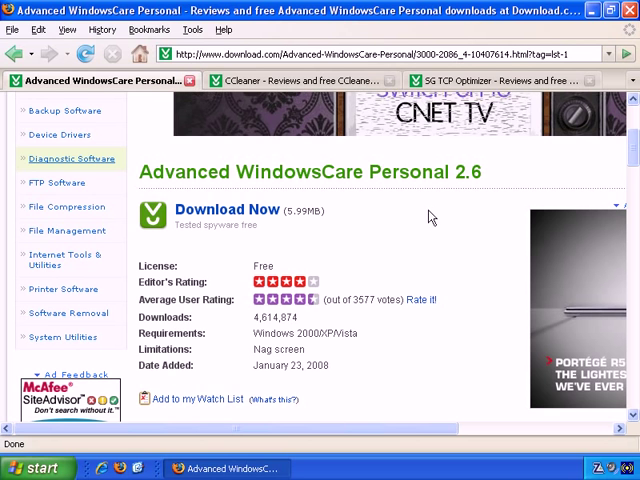
mouse_move(481, 291)
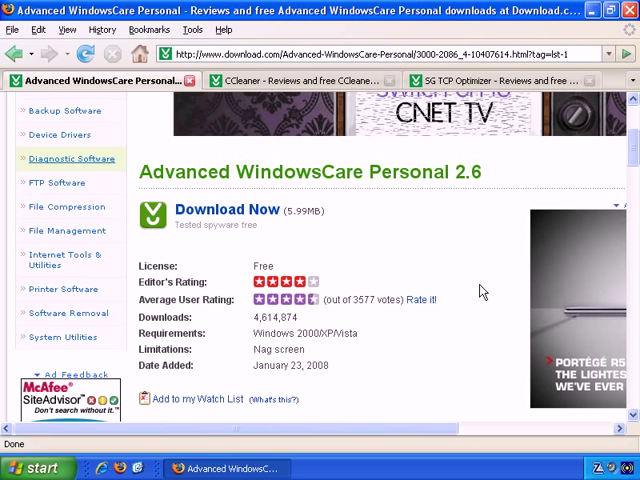
mouse_move(240, 170)
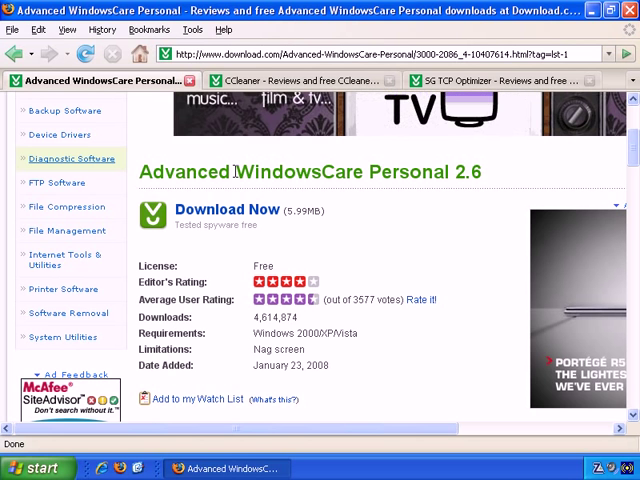
- Show the CCleaner 2.04.543 page and highlight its 3,982,510 downloads count
double_click(290, 172)
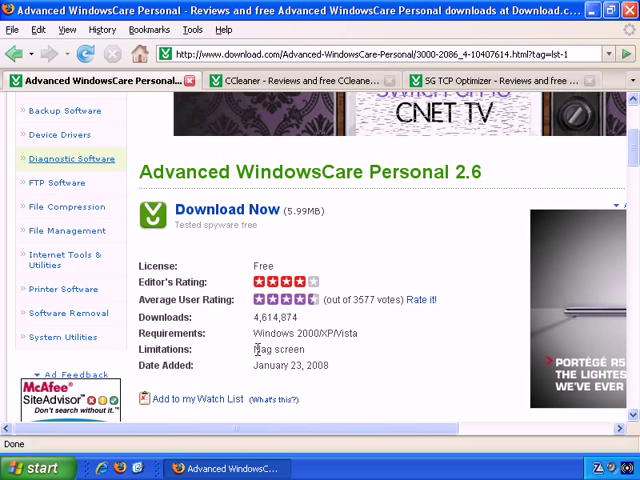
mouse_move(313, 356)
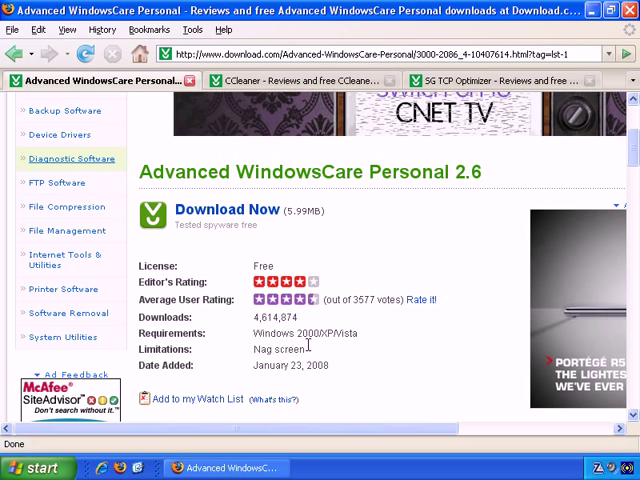
mouse_move(300, 80)
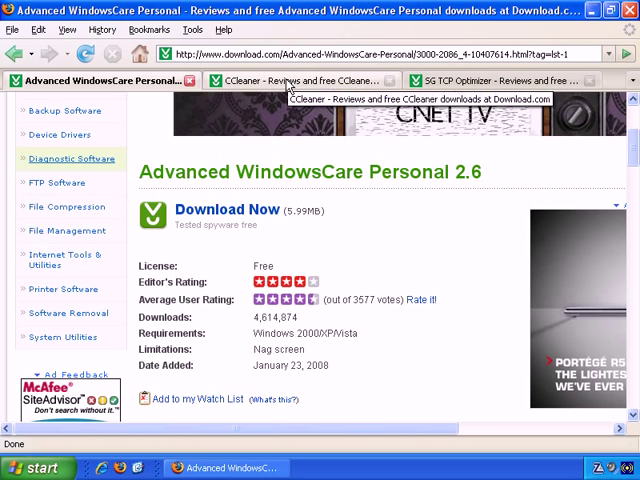
click(300, 80)
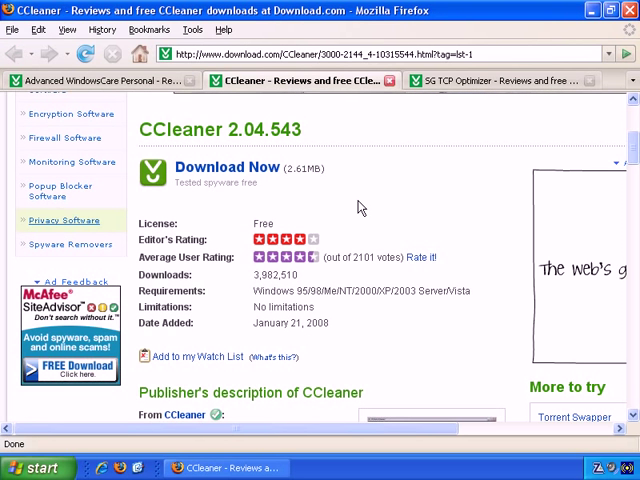
mouse_move(266, 311)
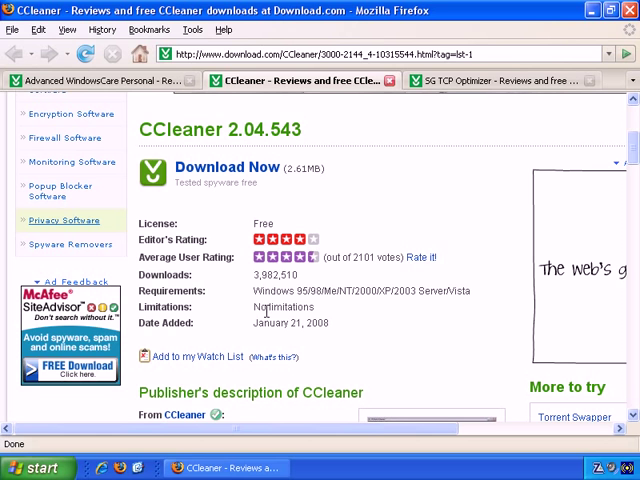
double_click(277, 274)
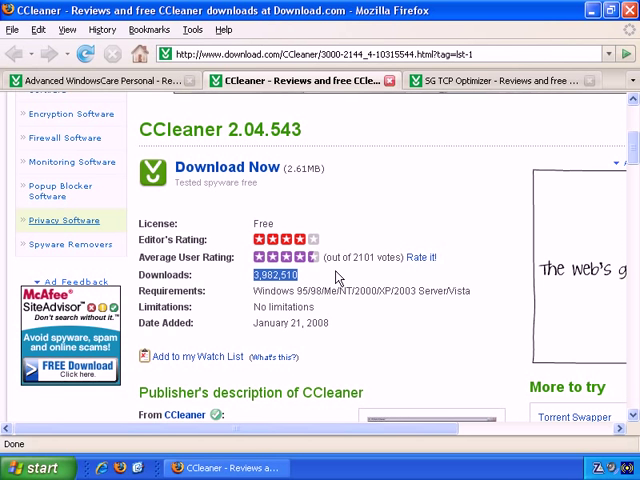
mouse_move(334, 278)
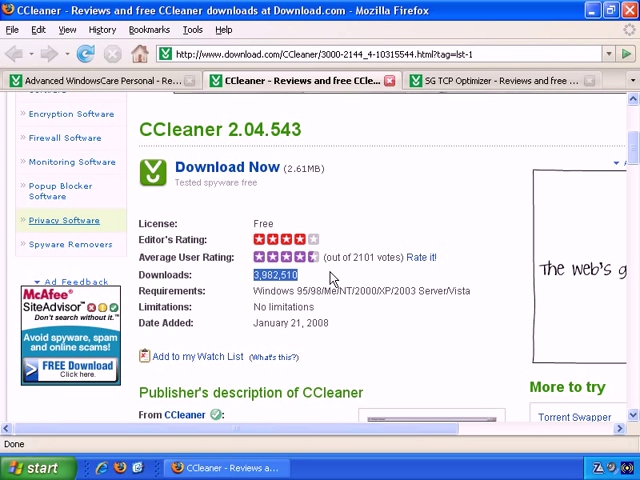
mouse_move(371, 259)
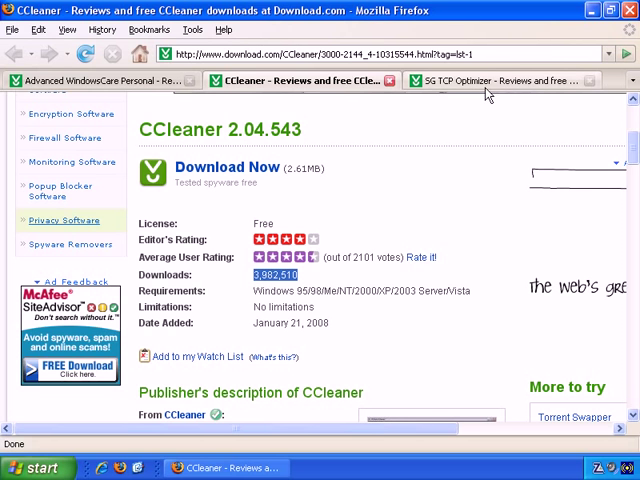
- Show the SG TCP Optimizer 2.0.3 page with its free license and 192,368 downloads
click(500, 80)
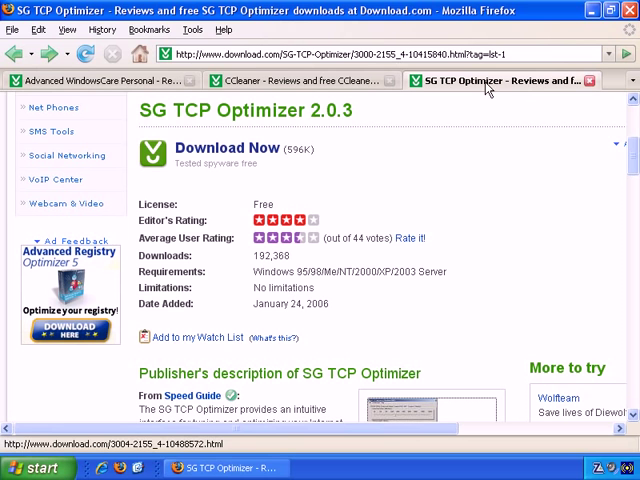
mouse_move(460, 230)
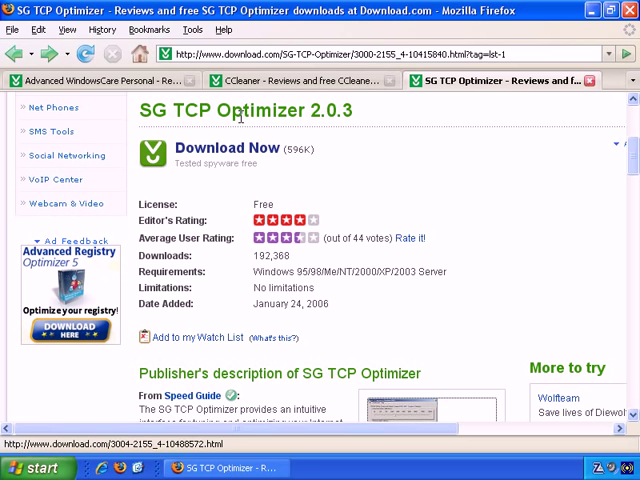
mouse_move(323, 168)
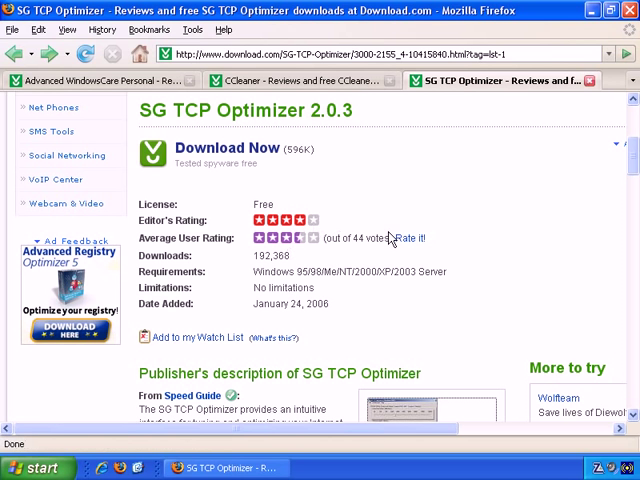
mouse_move(252, 267)
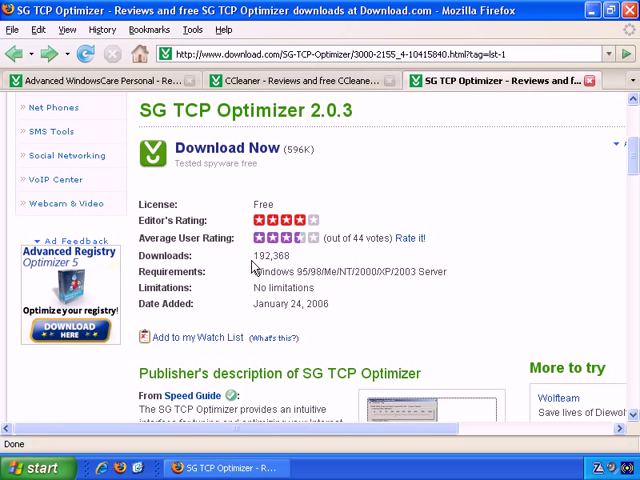
mouse_move(293, 262)
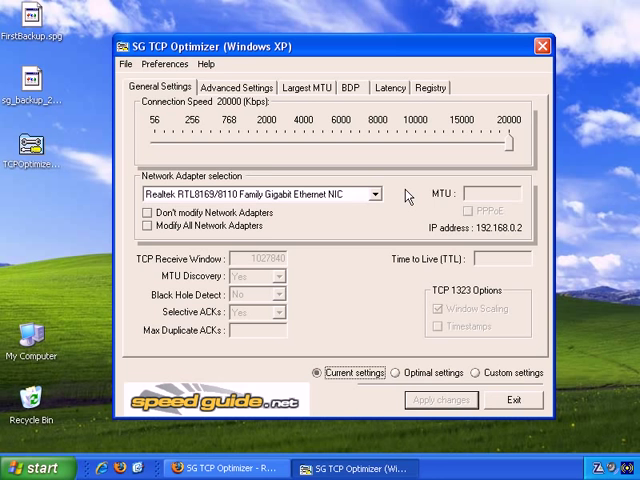
mouse_move(182, 120)
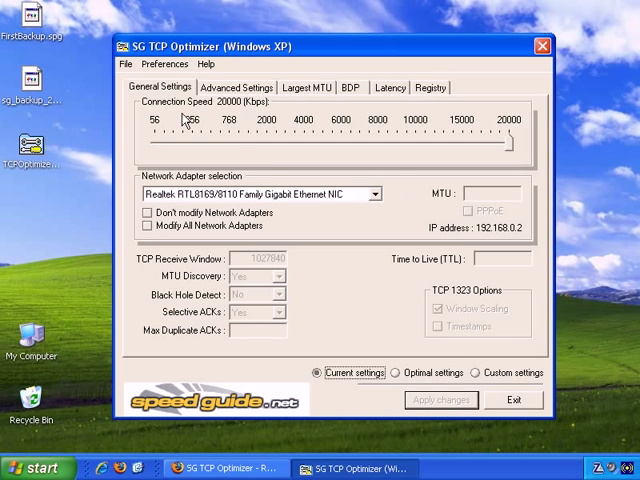
mouse_move(390, 170)
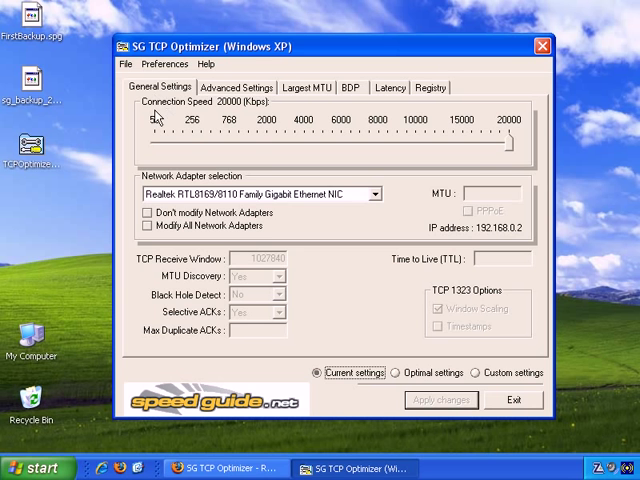
- Nudge the Connection Speed slider to 19000 Kbps and return it to 20000 Kbps
drag(515, 143, 505, 143)
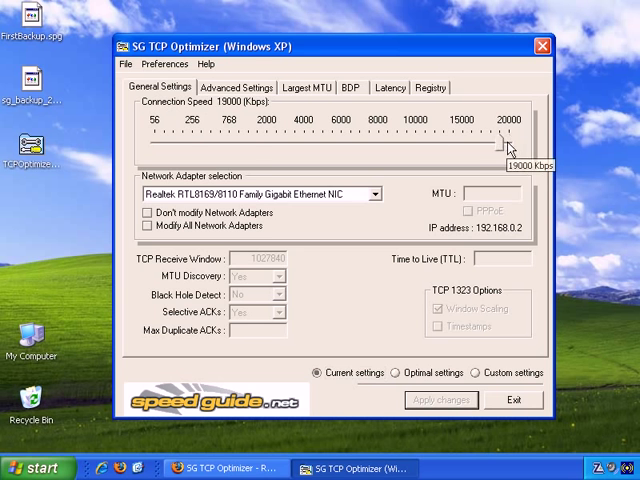
drag(505, 145, 535, 145)
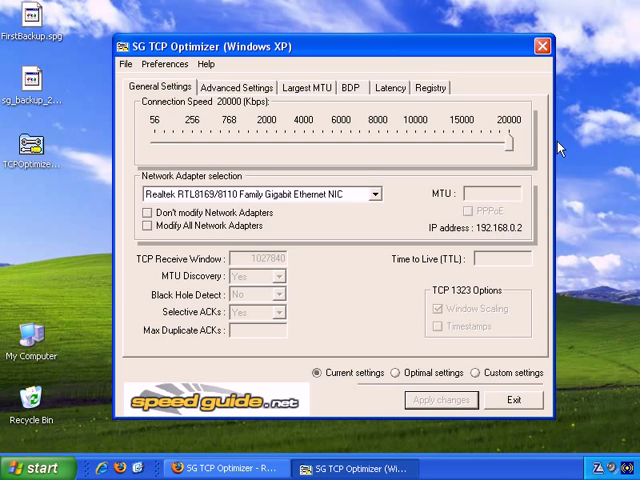
mouse_move(470, 328)
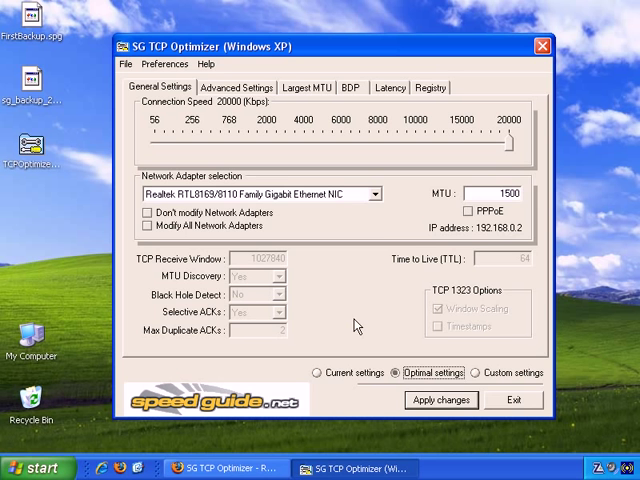
click(372, 193)
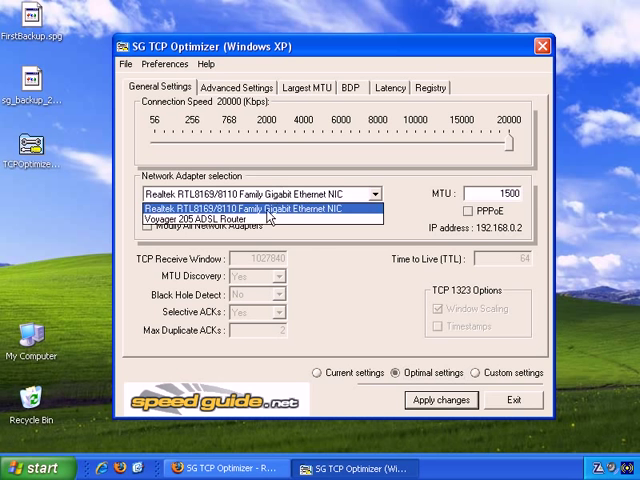
mouse_move(352, 208)
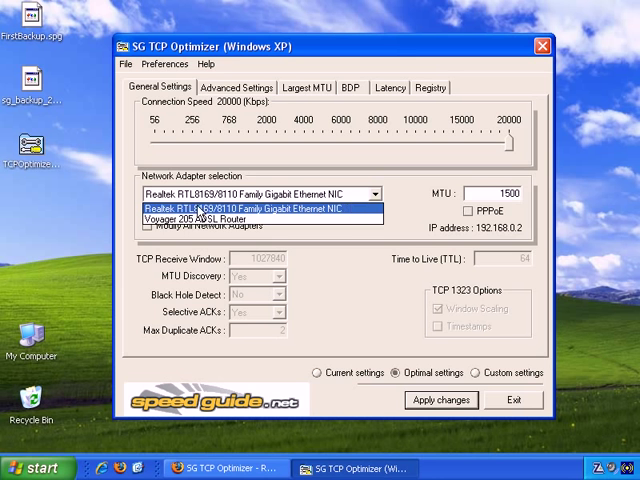
mouse_move(250, 216)
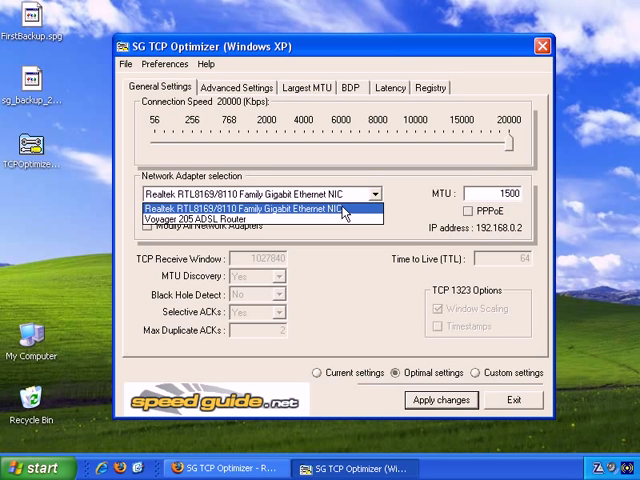
click(250, 210)
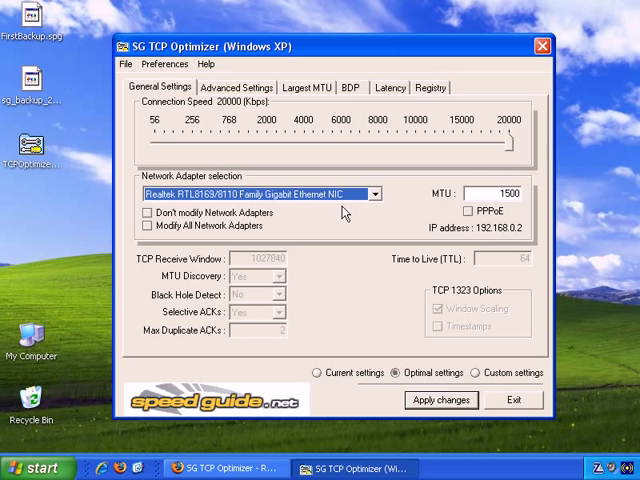
mouse_move(510, 148)
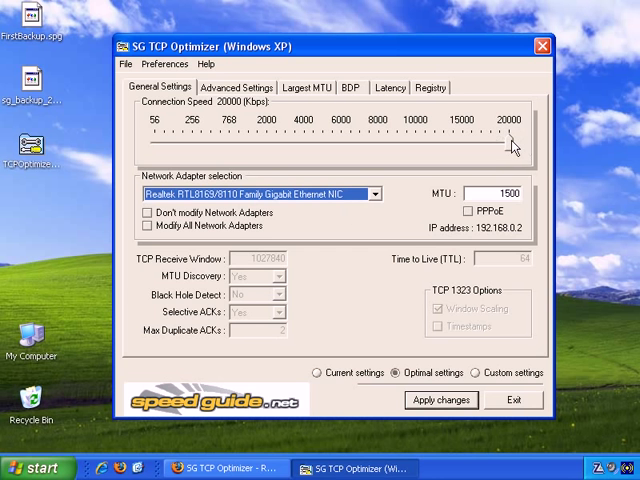
mouse_move(280, 203)
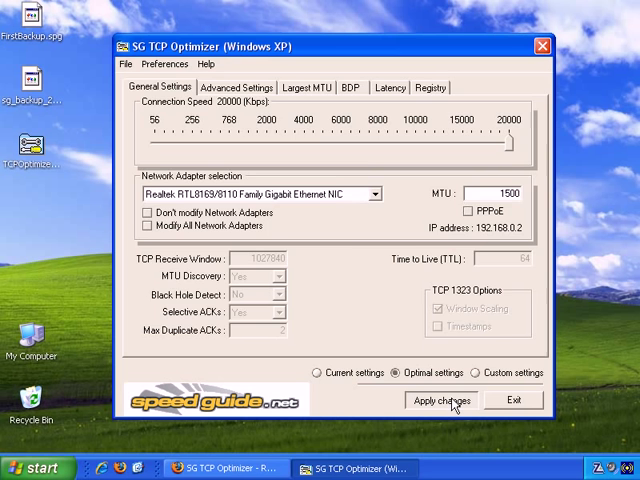
click(440, 400)
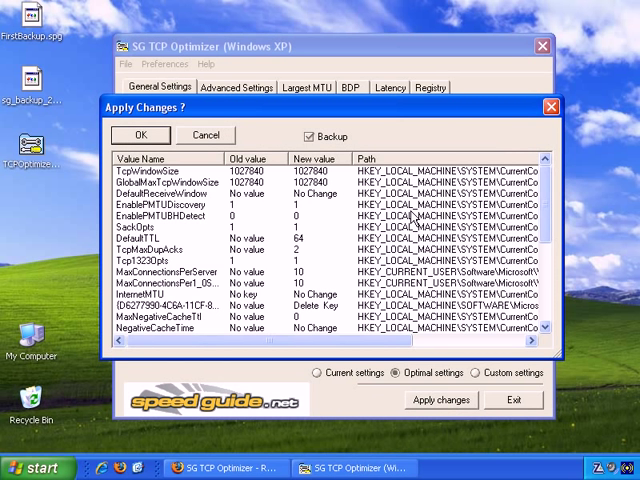
click(306, 136)
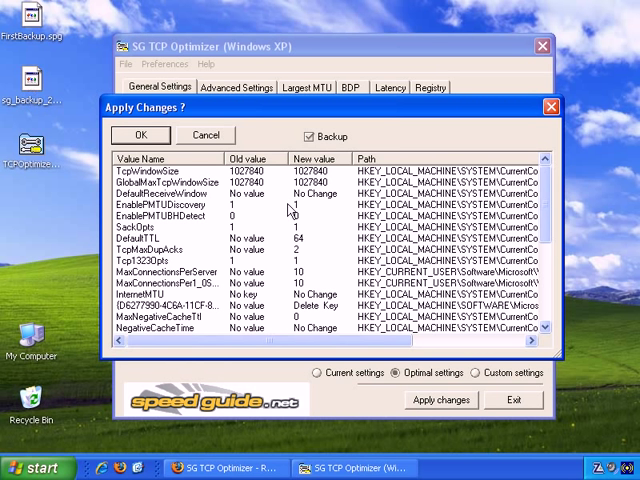
mouse_move(289, 210)
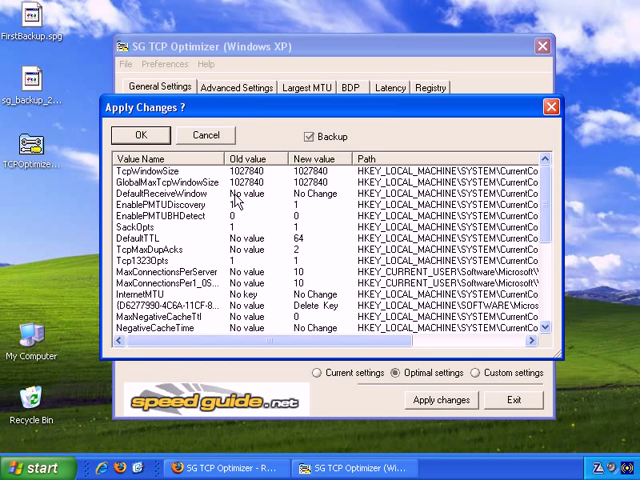
mouse_move(342, 116)
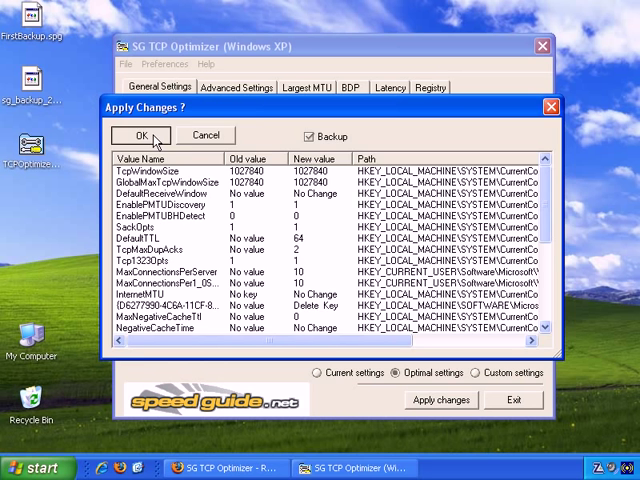
- Confirm the registry changes with a backup and decline the reboot
click(140, 135)
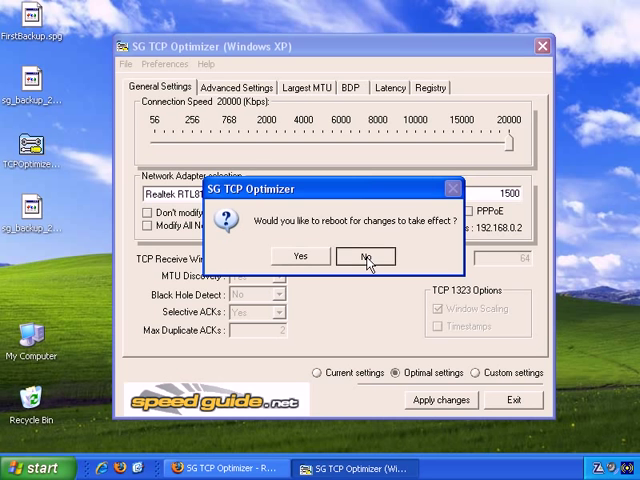
click(365, 256)
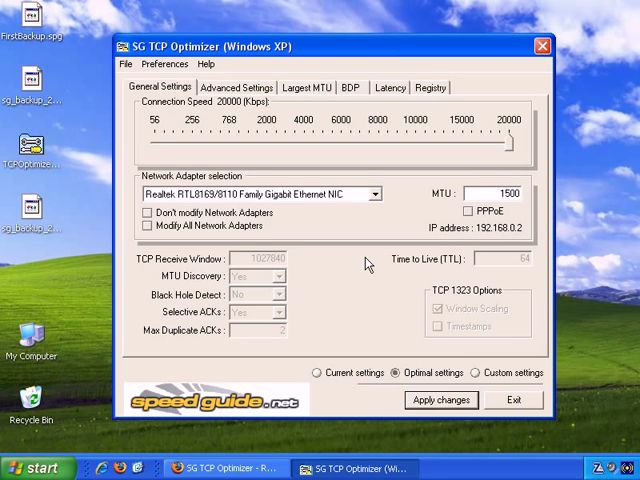
mouse_move(310, 133)
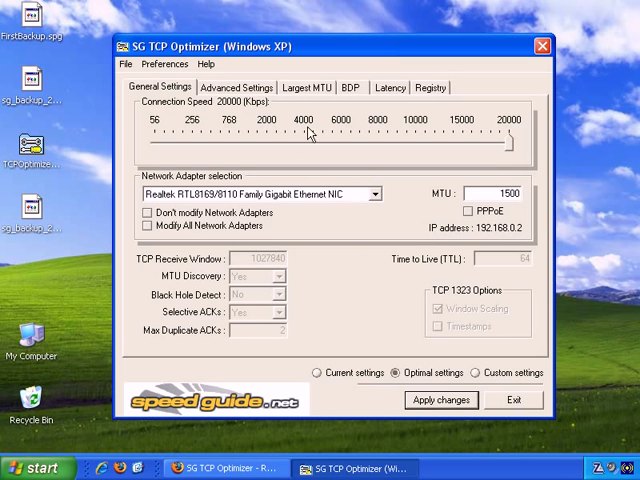
mouse_move(327, 92)
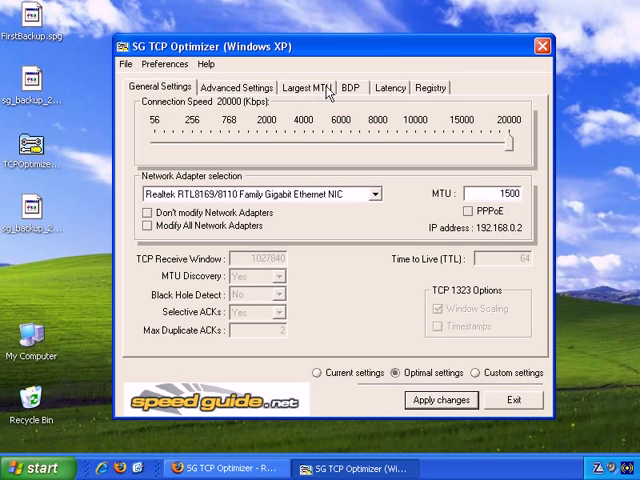
- Run the Largest MTU test, finding a 1472-byte packet and a suggested MTU of 1500
click(305, 87)
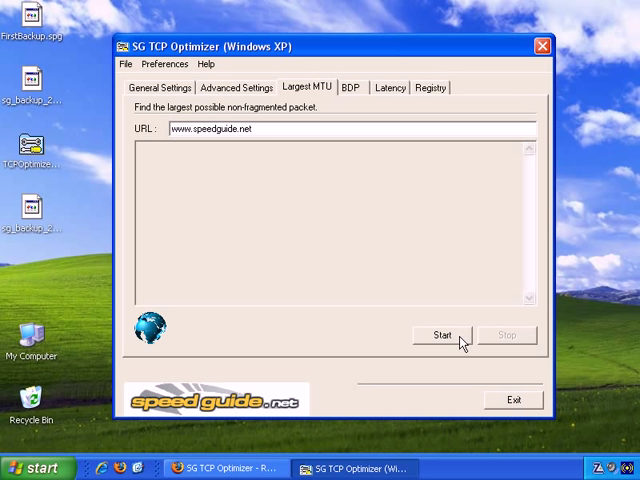
click(441, 335)
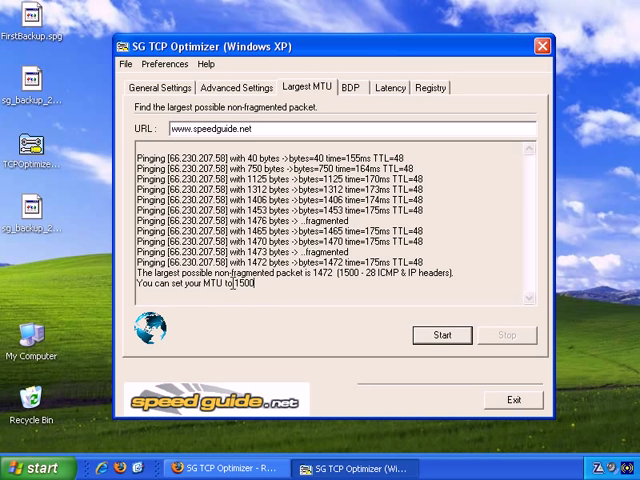
double_click(242, 287)
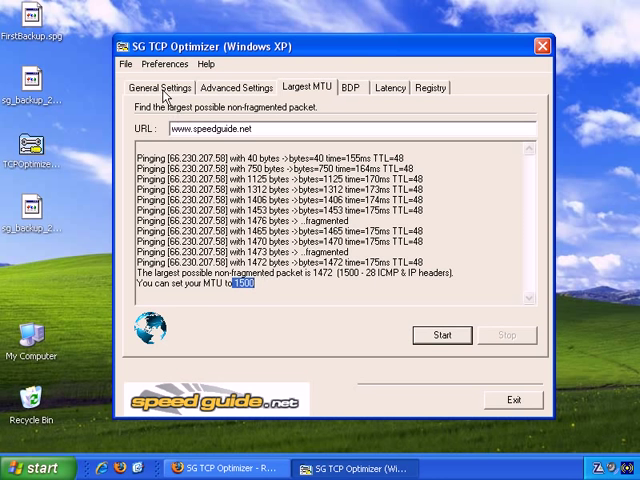
- Back on General Settings with MTU 1500, apply the changes with backup and skip rebooting
click(162, 87)
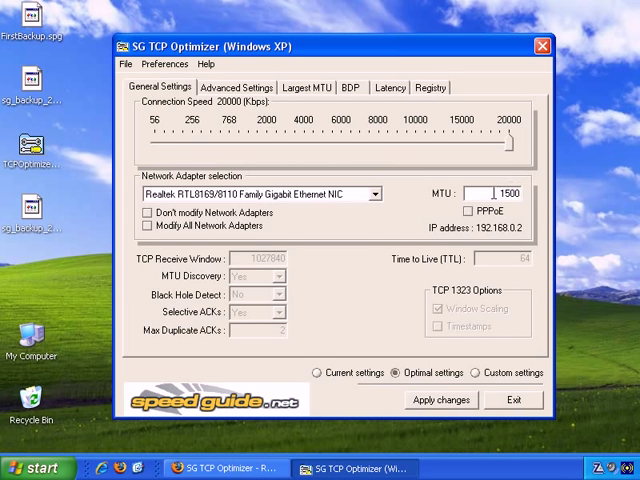
triple_click(510, 193)
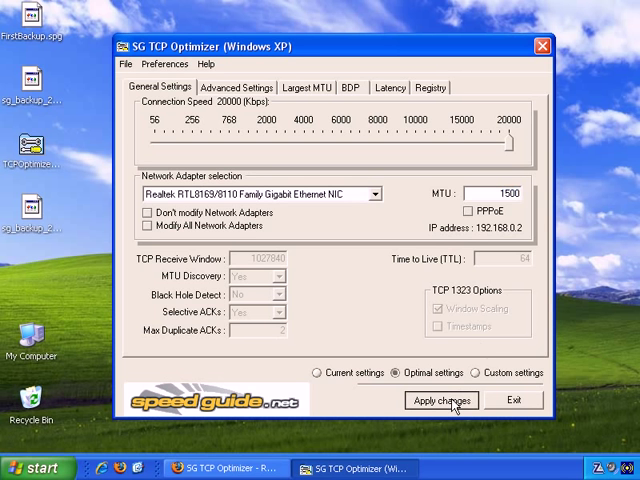
click(441, 400)
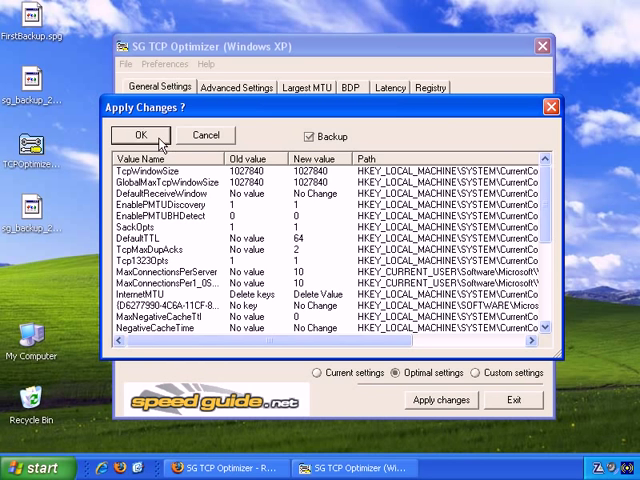
click(138, 134)
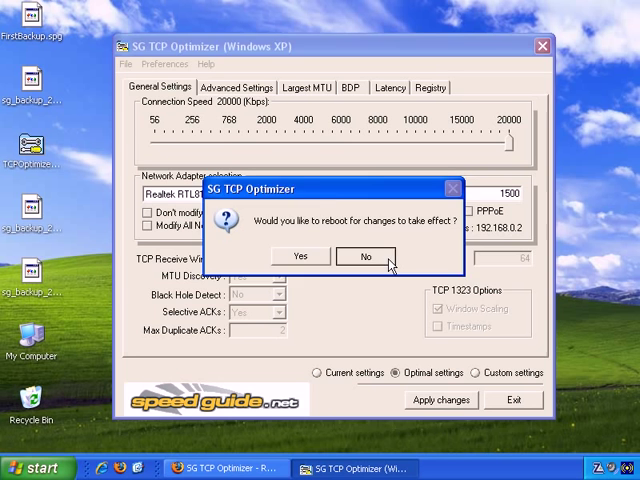
click(365, 256)
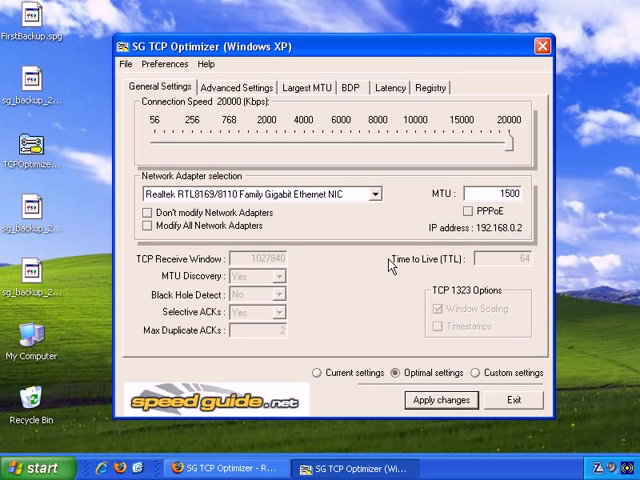
mouse_move(137, 78)
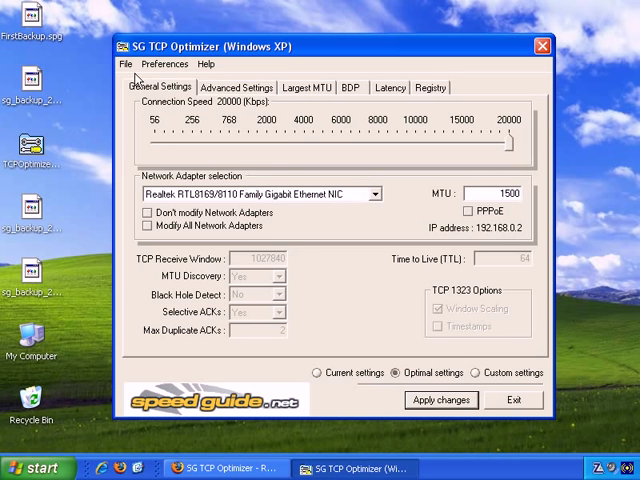
- Start File > Restore backed up settings and select FirstBackup.spg on the Desktop
click(125, 64)
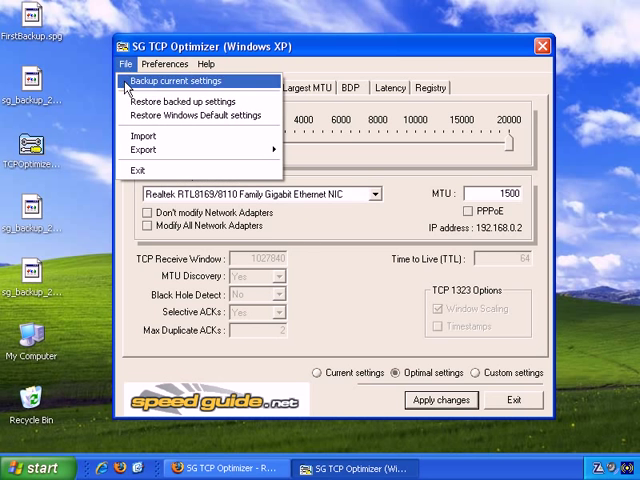
mouse_move(255, 101)
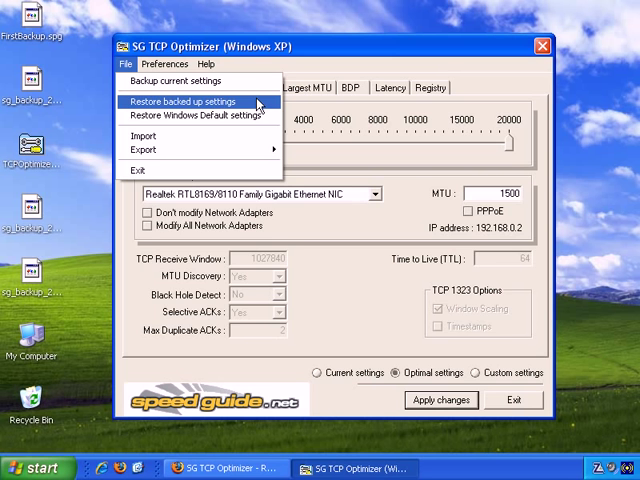
click(184, 101)
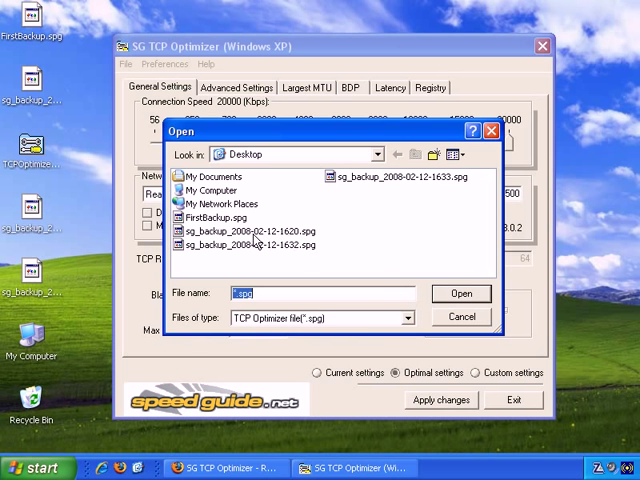
mouse_move(255, 231)
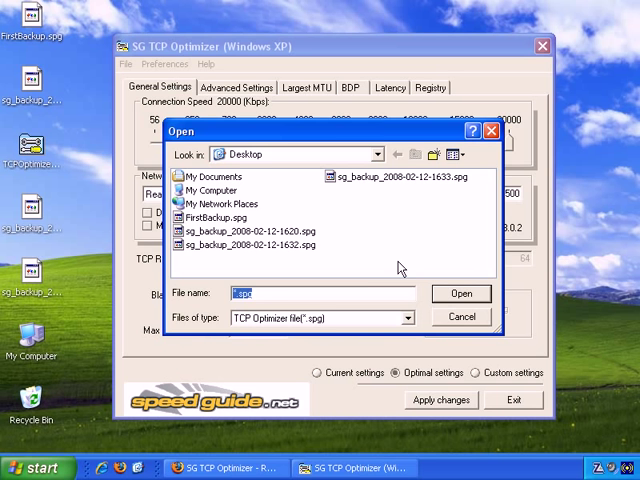
mouse_move(232, 218)
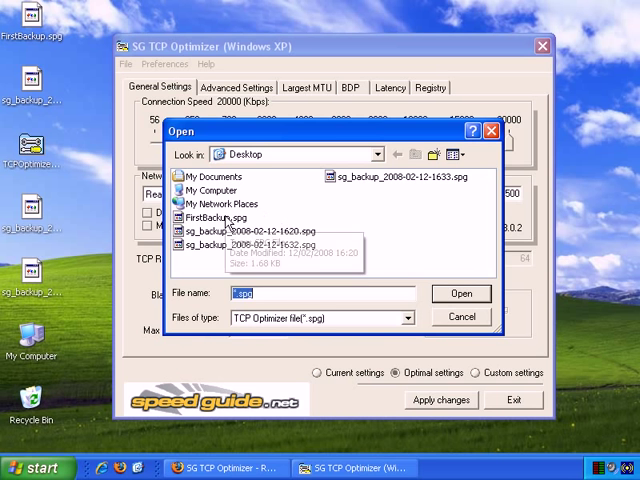
click(219, 217)
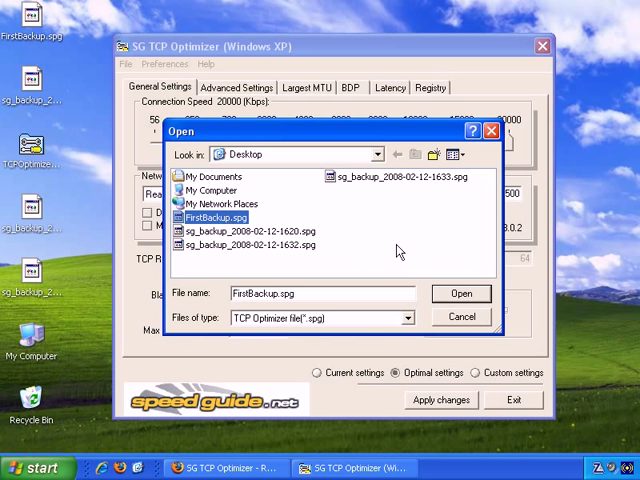
mouse_move(478, 305)
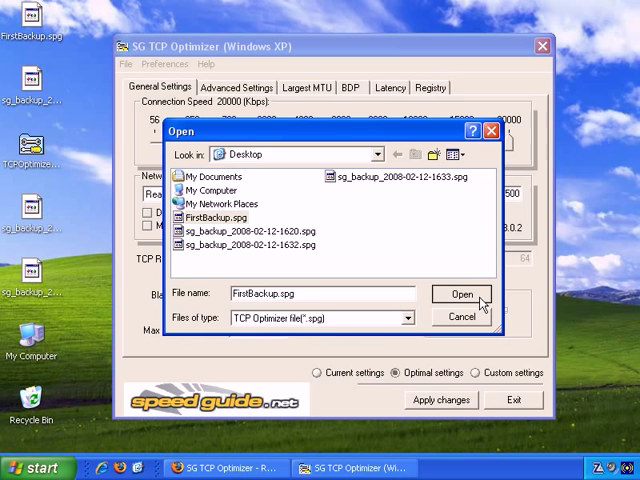
- Load FirstBackup.spg, review its registry changes, and cancel the restore
click(461, 294)
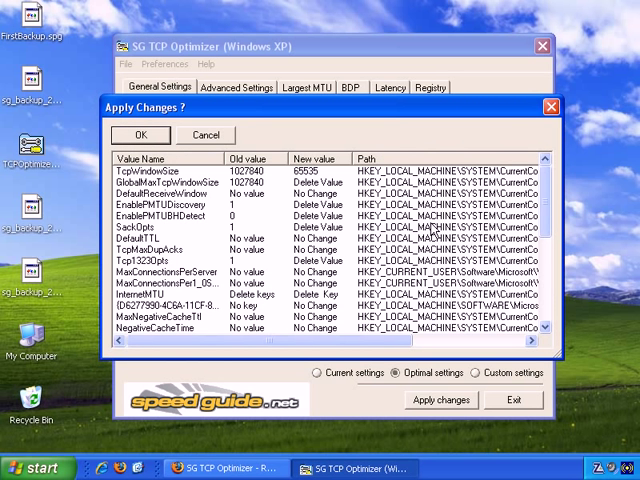
mouse_move(220, 140)
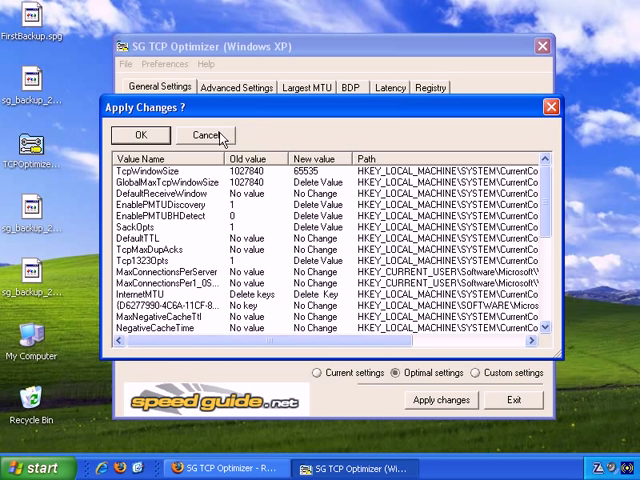
click(205, 134)
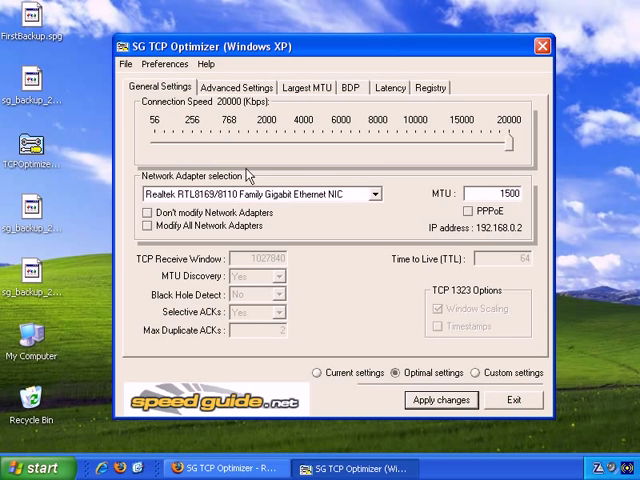
mouse_move(388, 300)
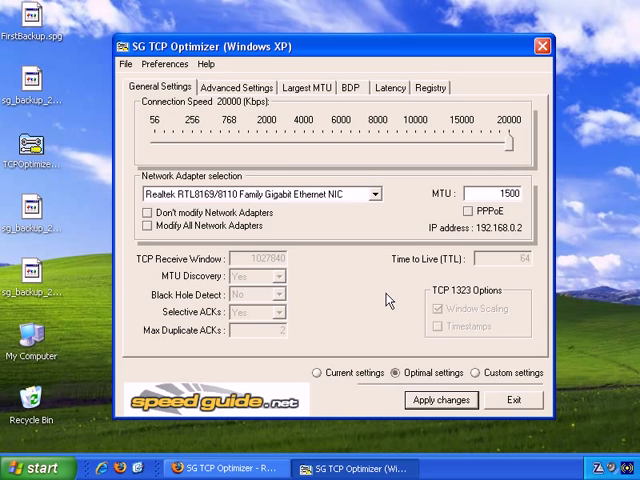